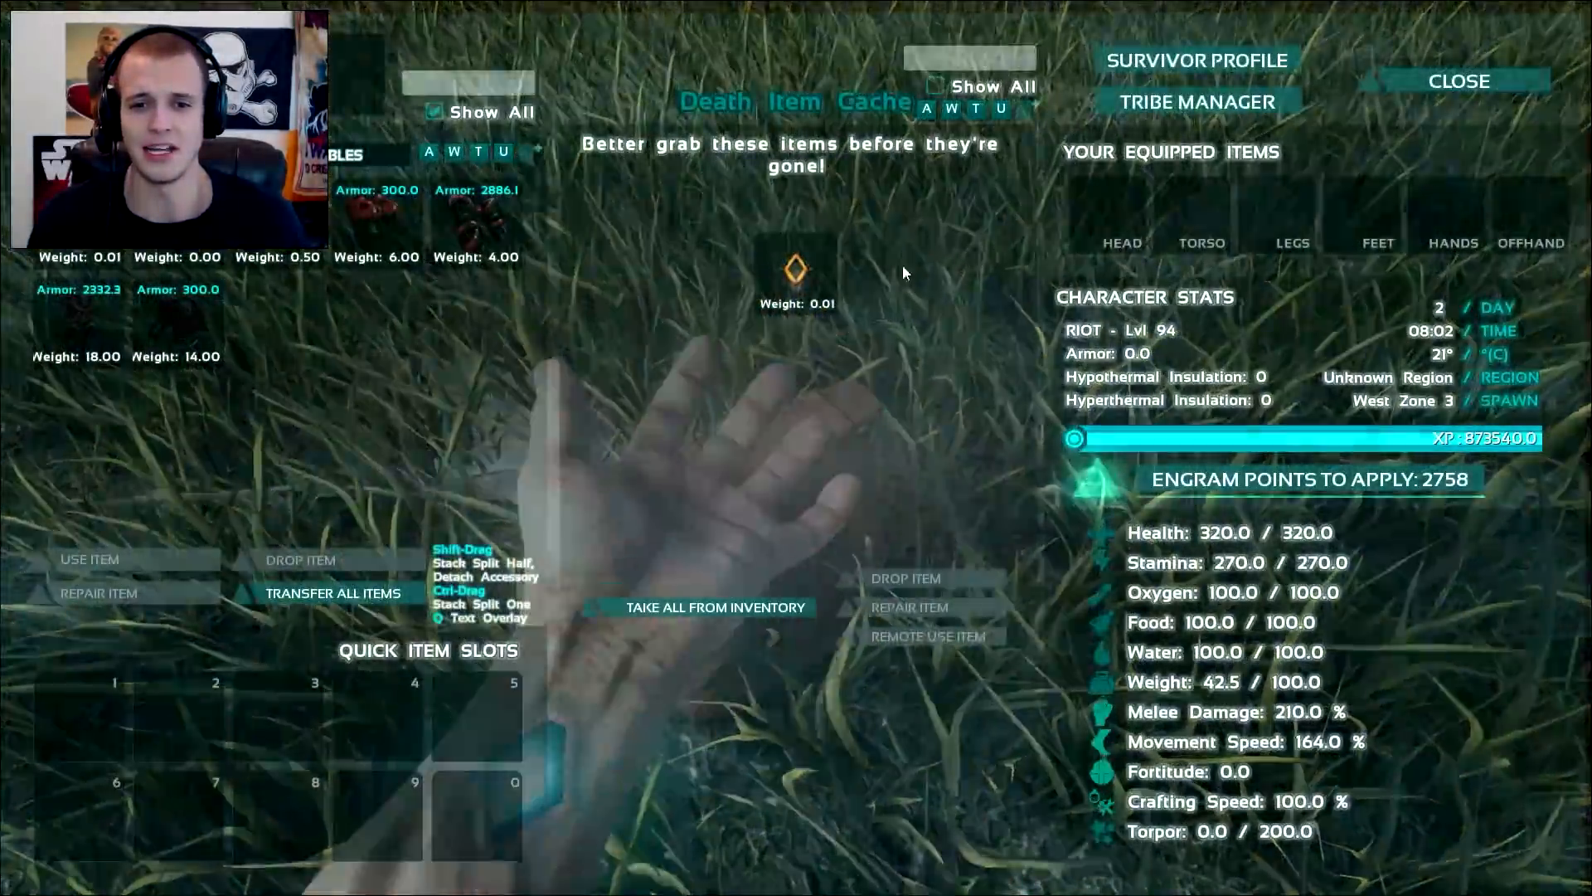
{"action": "mouse_move", "coordinate": [212, 315]}
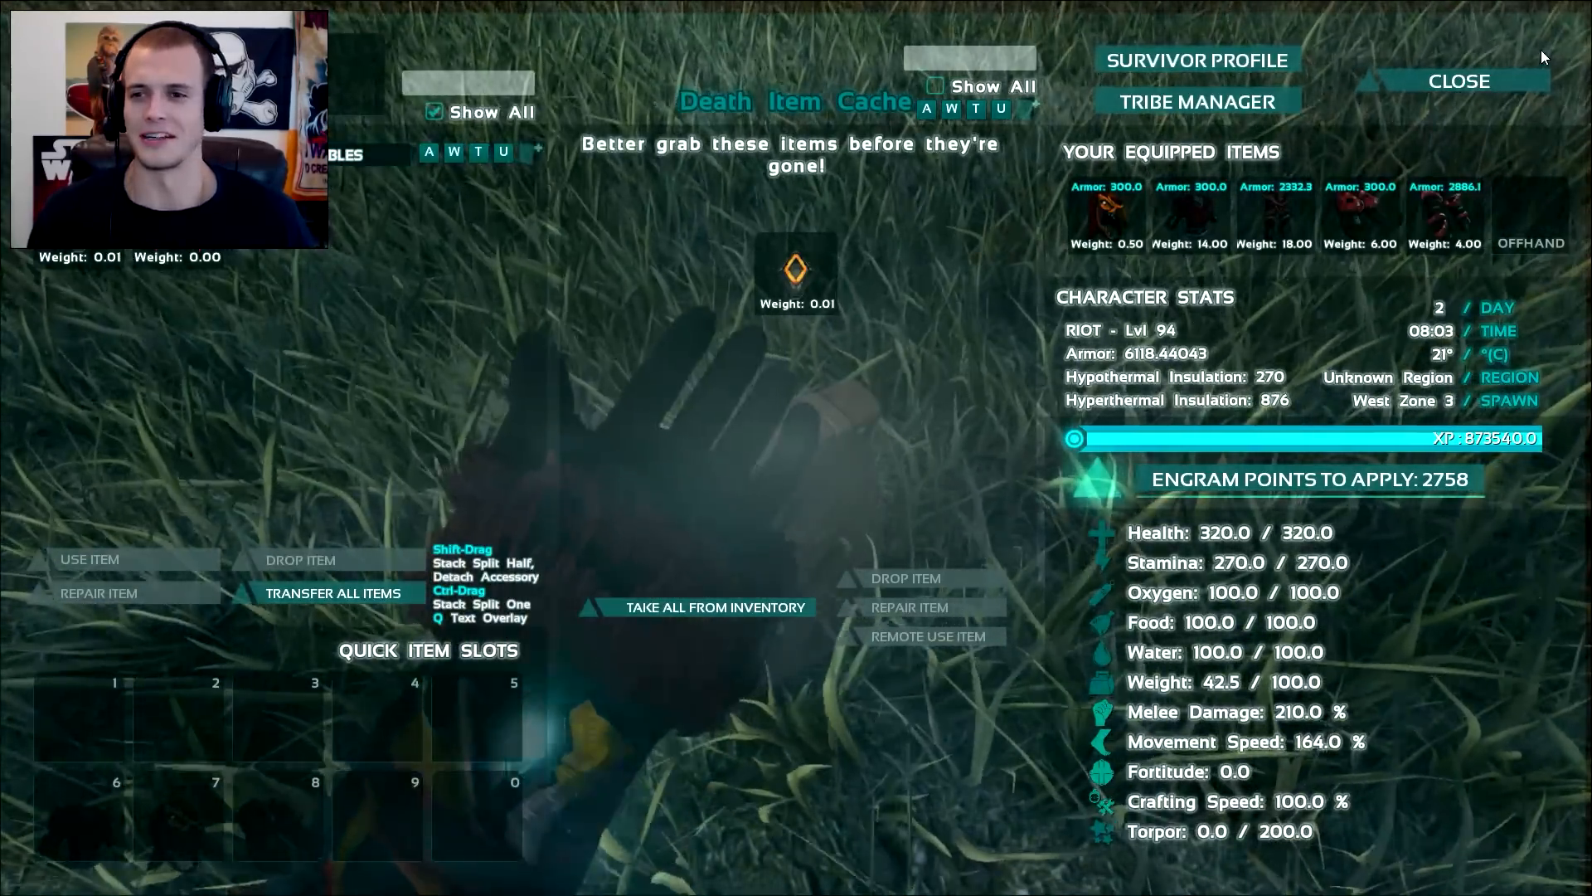
- Equip the five looted armor pieces, raising character armor from 0.0 to 6118.44043
{"action": "left_click", "coordinate": [1459, 80]}
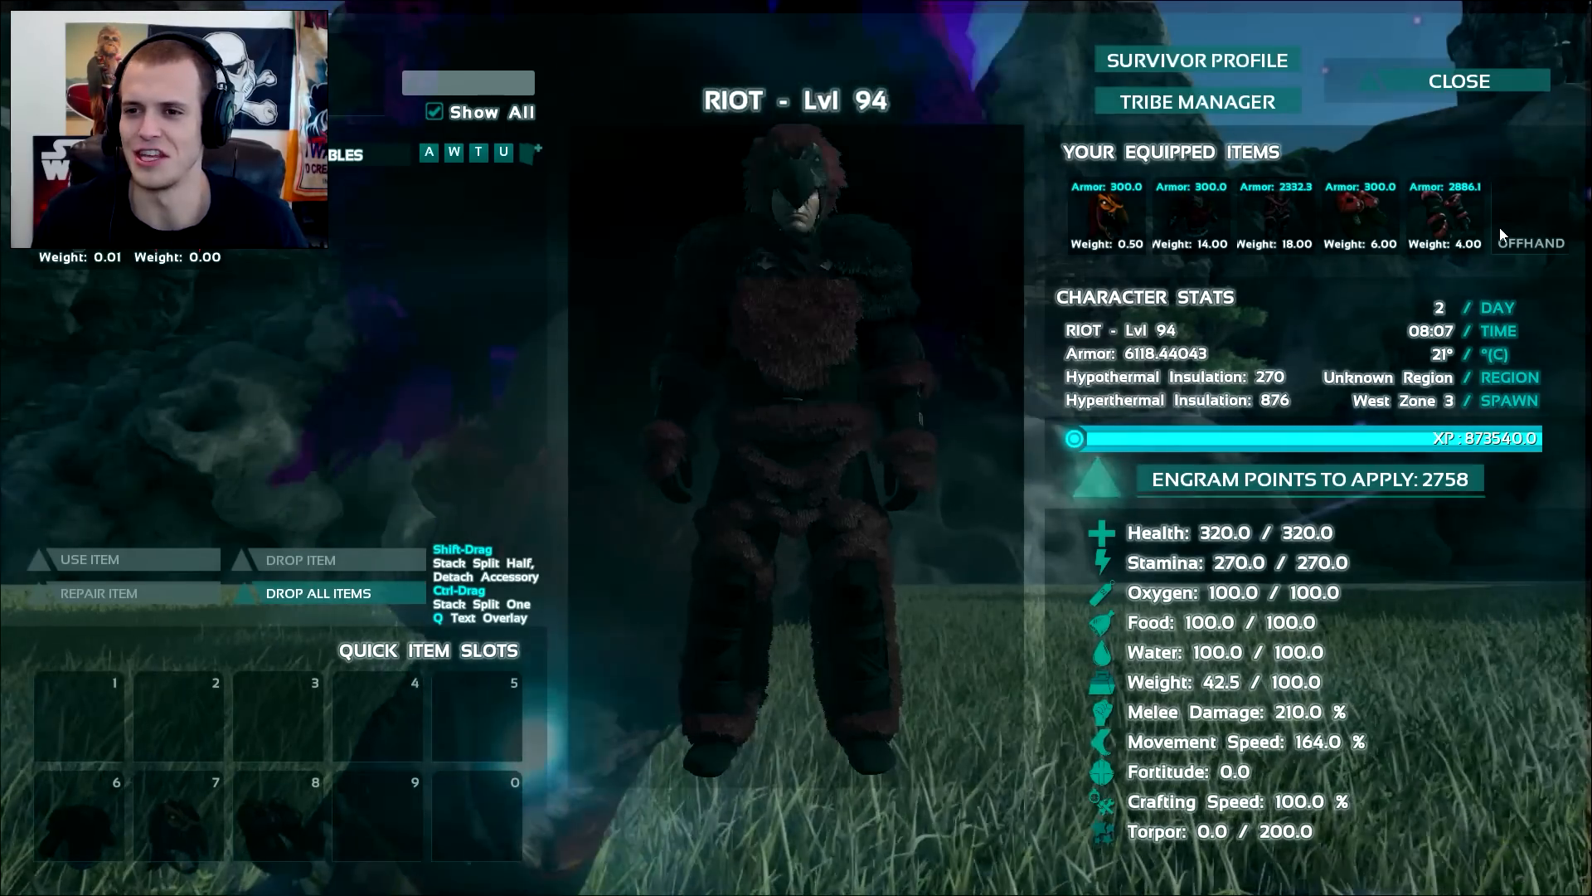
{"action": "mouse_move", "coordinate": [1453, 219]}
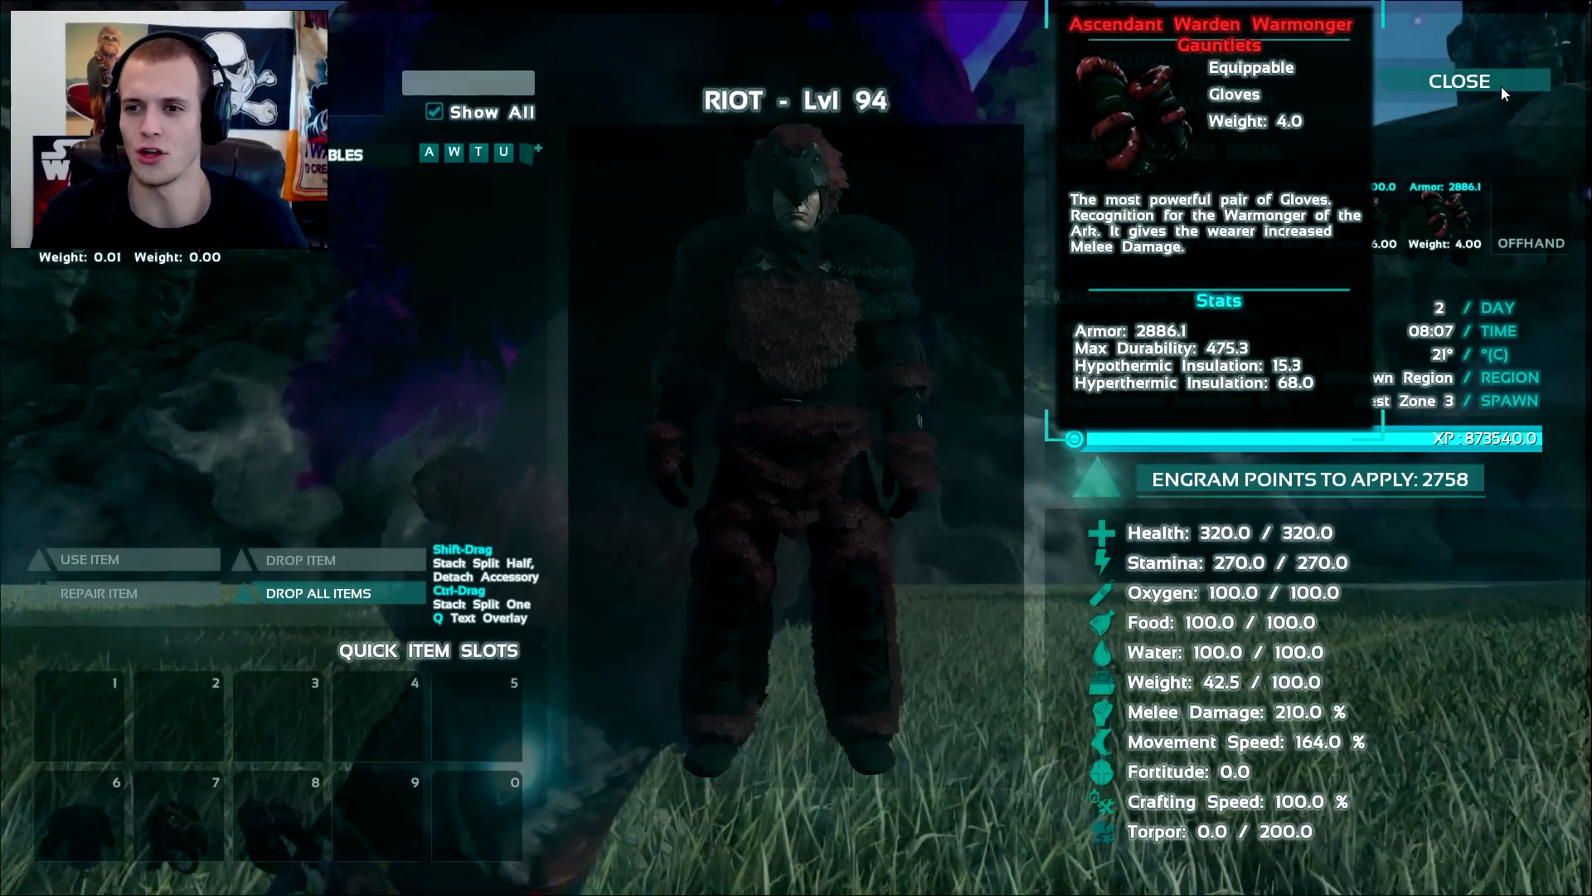
- Preview the survivor in the red fur Warmonger armor and read the gauntlets' 2886.1 armor
{"action": "left_click", "coordinate": [1461, 80]}
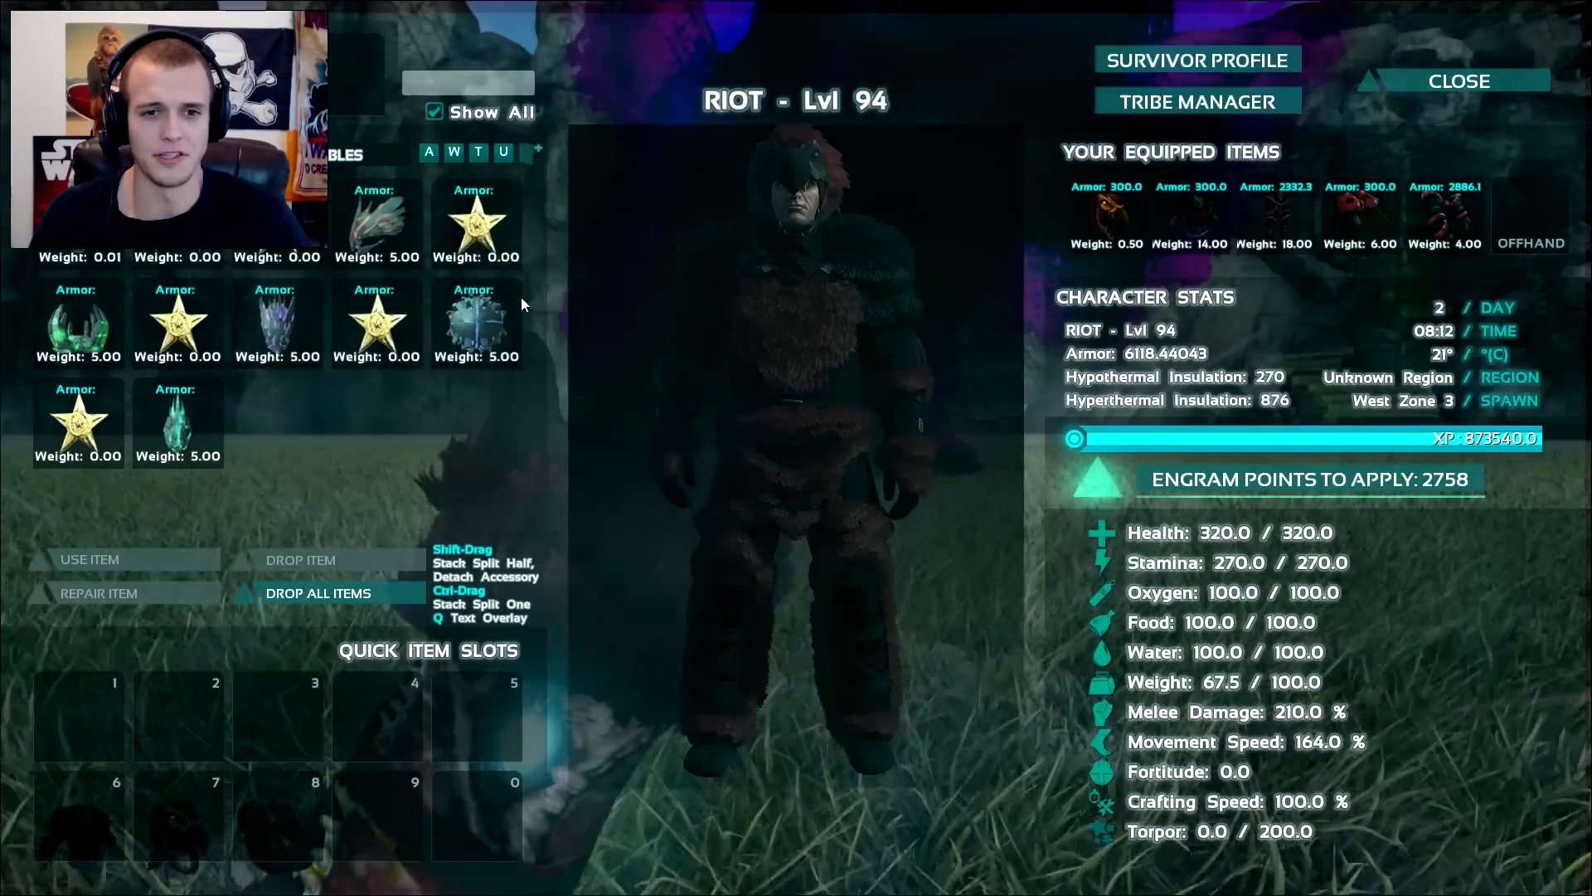
- Close the inventory with the looted warden items at 67.5 weight and return to the game world
{"action": "left_click", "coordinate": [1459, 80]}
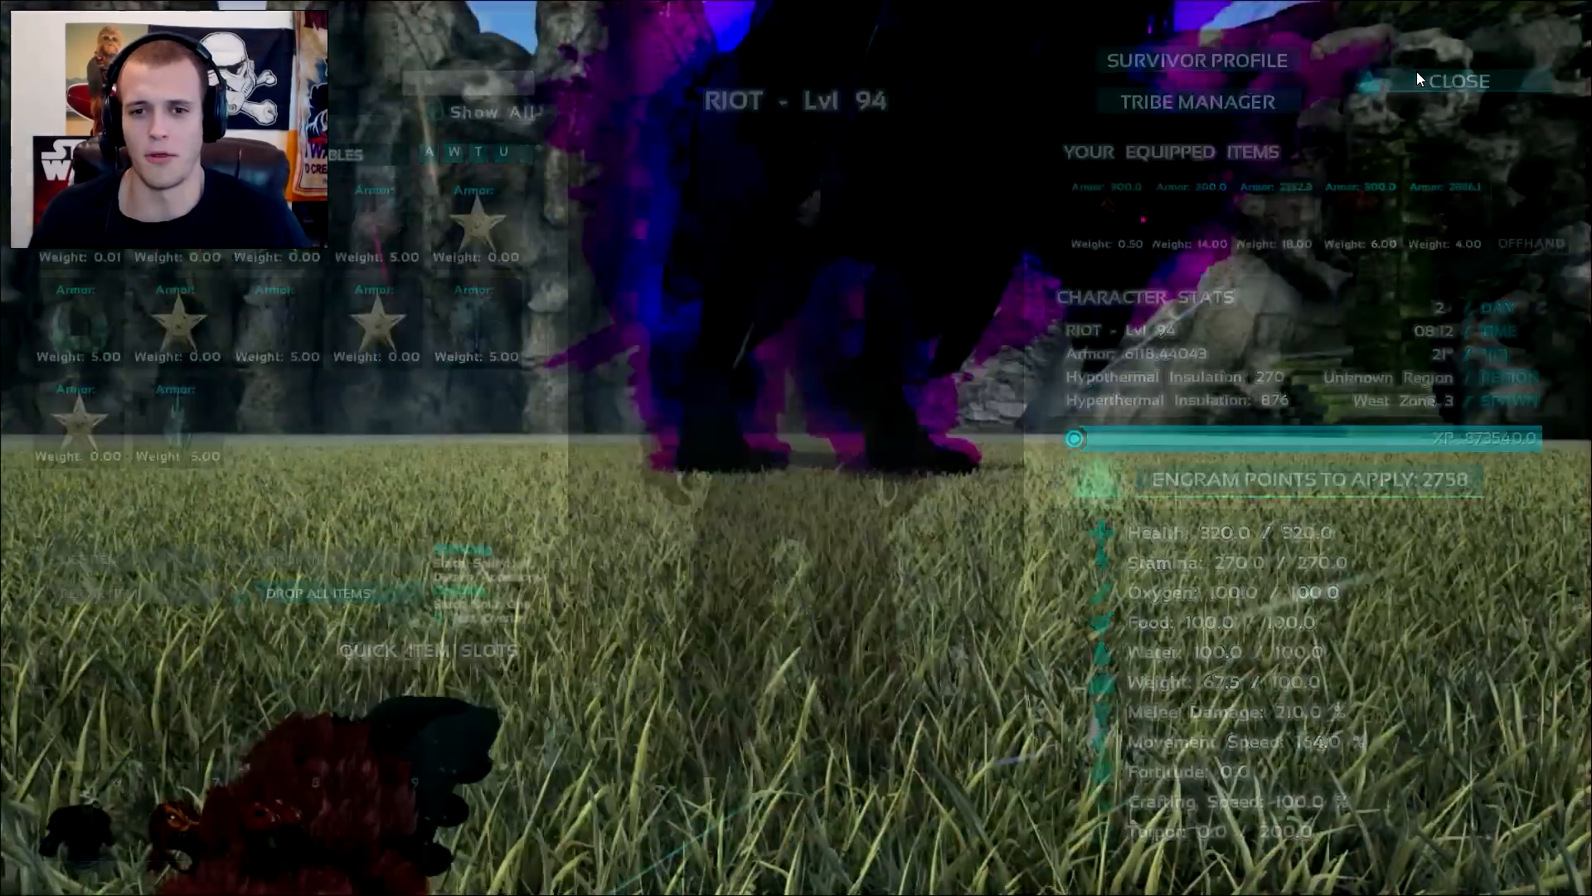
{"action": "left_click", "coordinate": [1466, 80]}
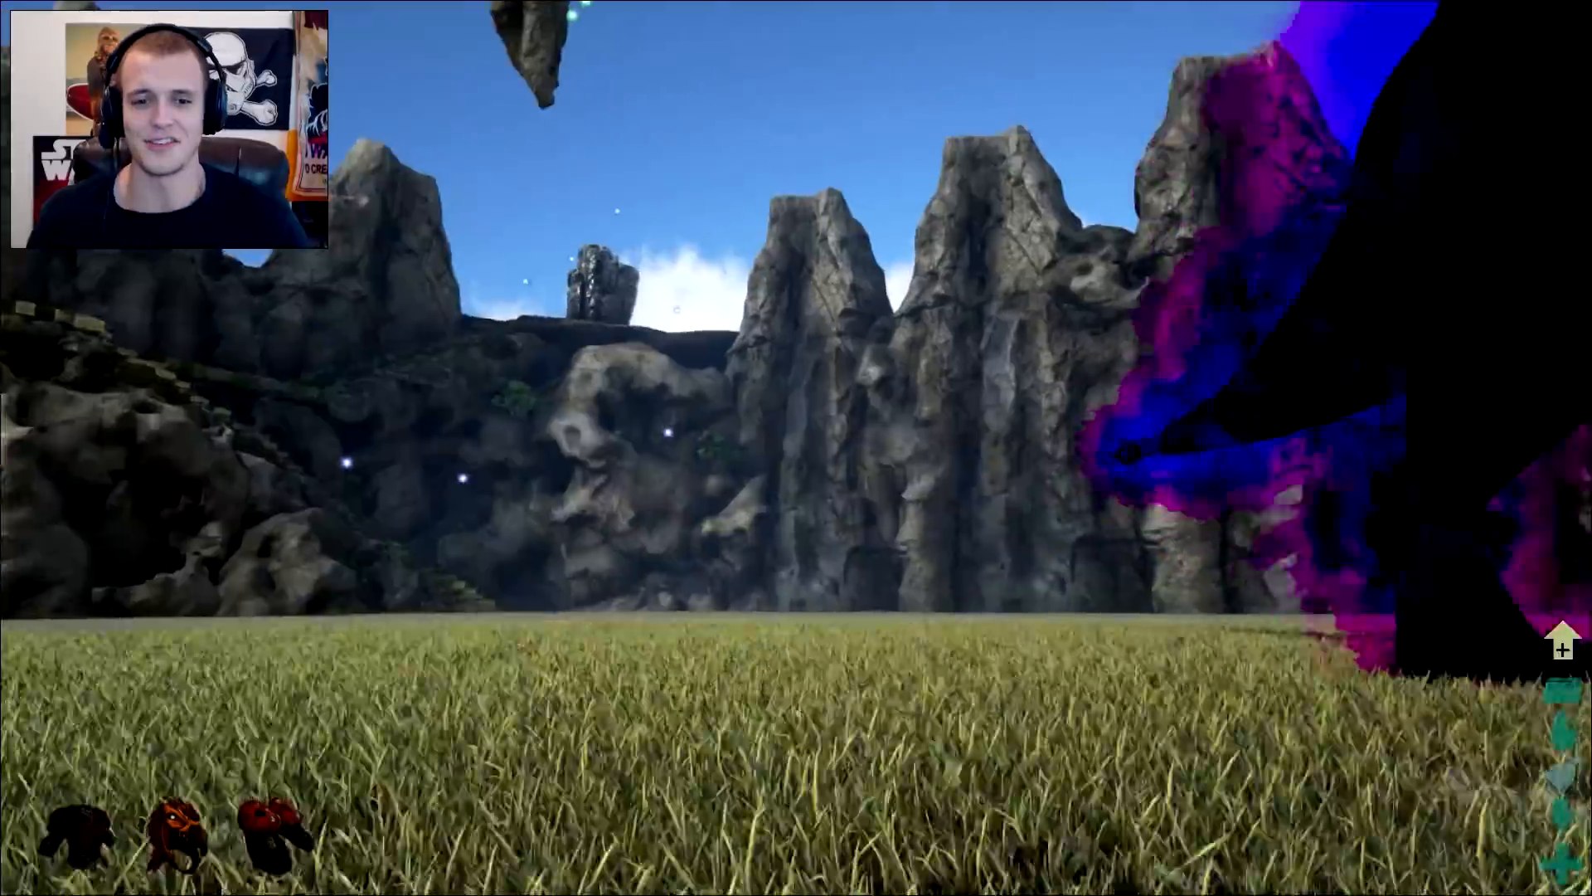